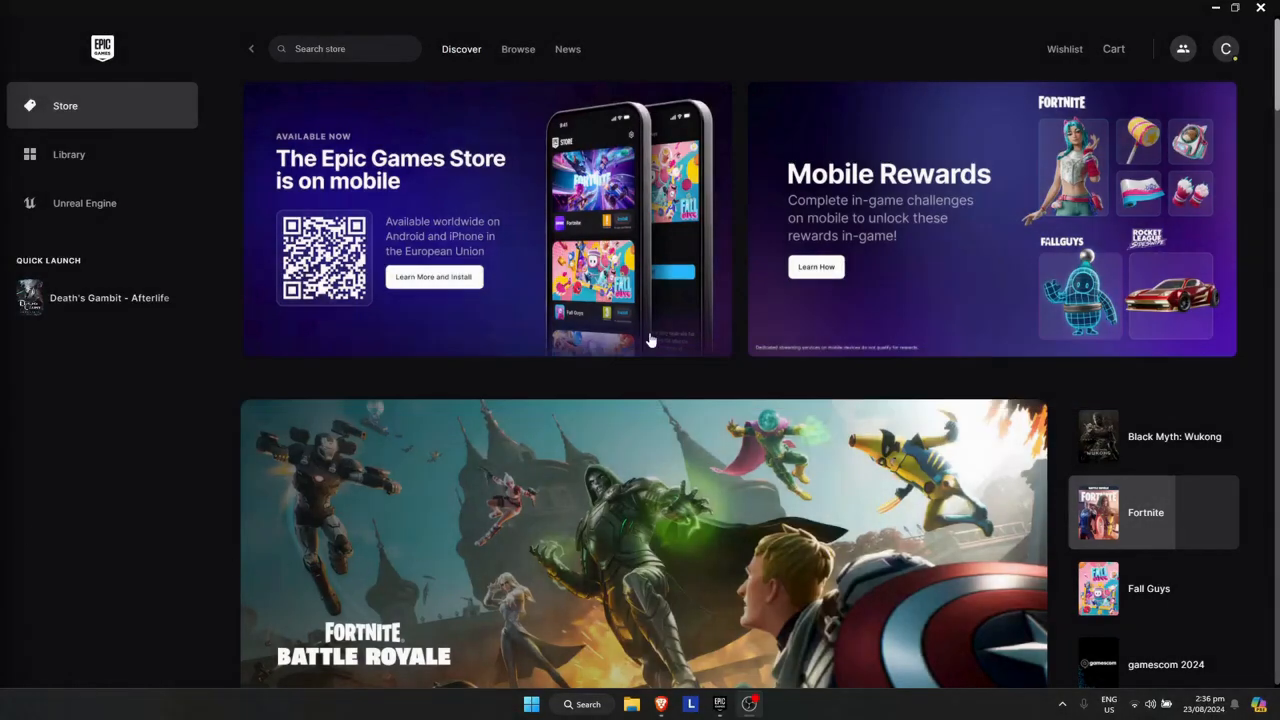
{"action": "mouse_move", "coordinate": [516, 436]}
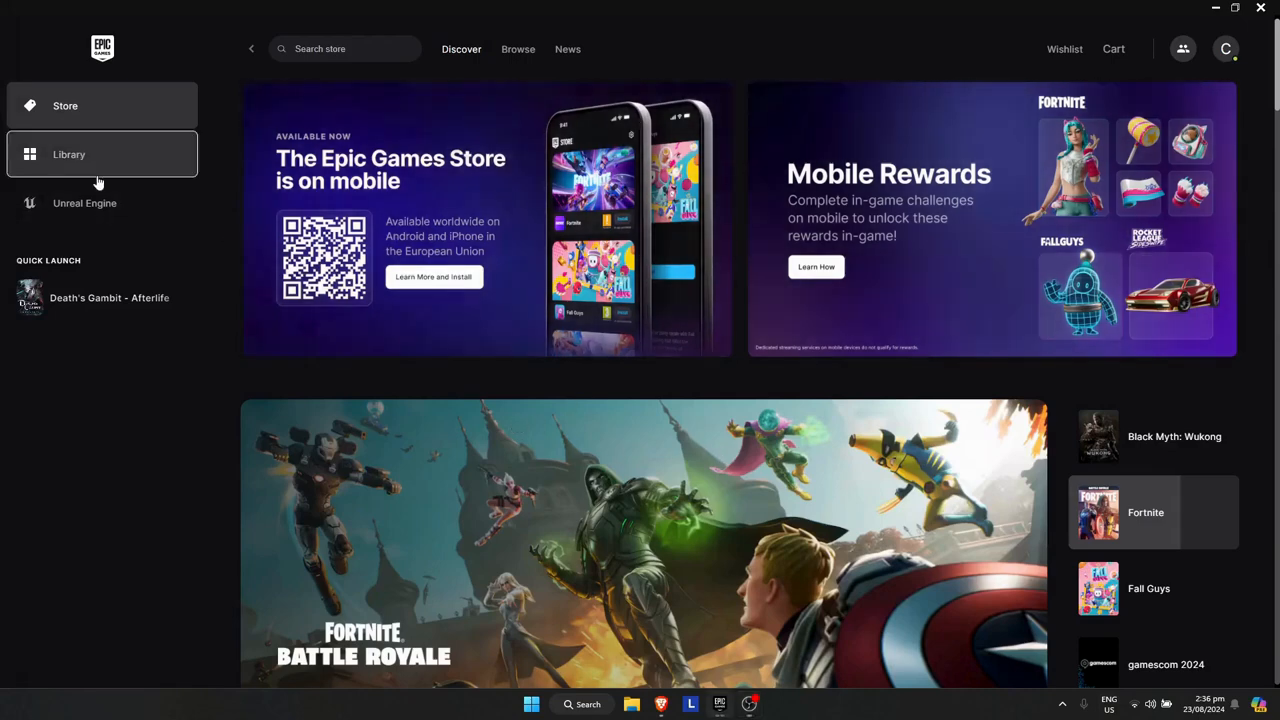
- Show the list of owned games in the launcher library
{"action": "left_click", "coordinate": [68, 154]}
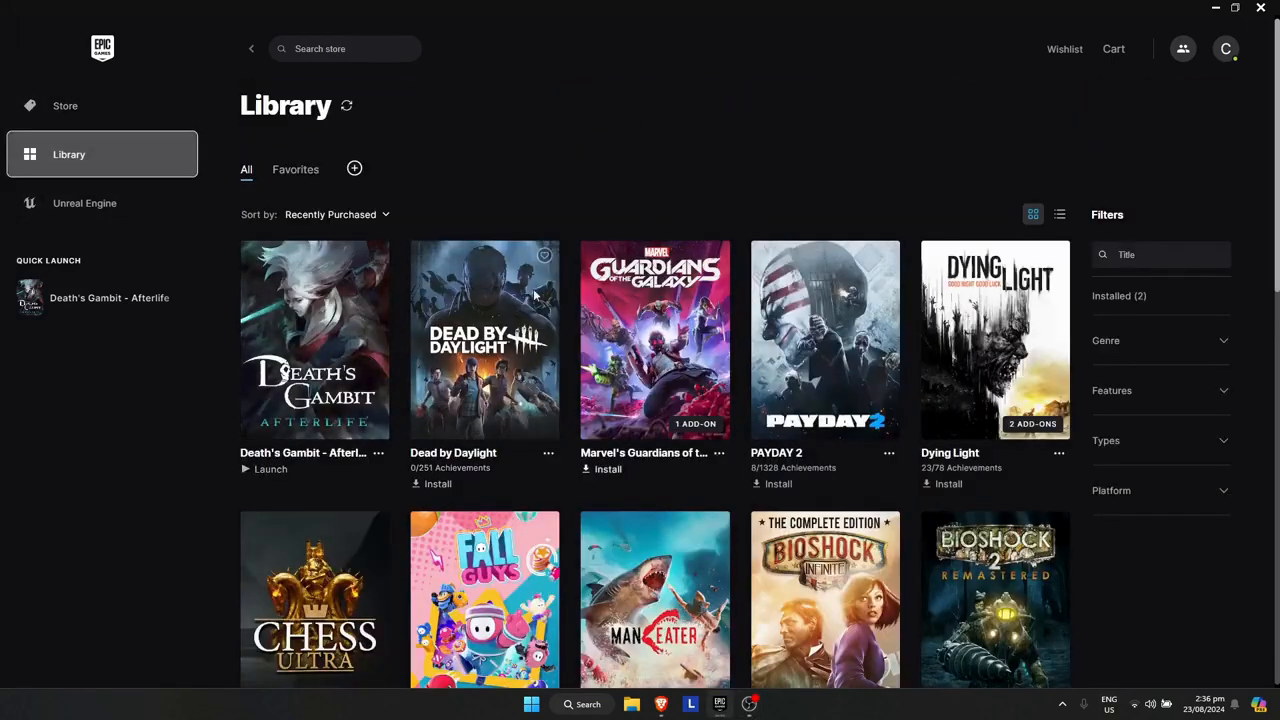
{"action": "mouse_move", "coordinate": [250, 540]}
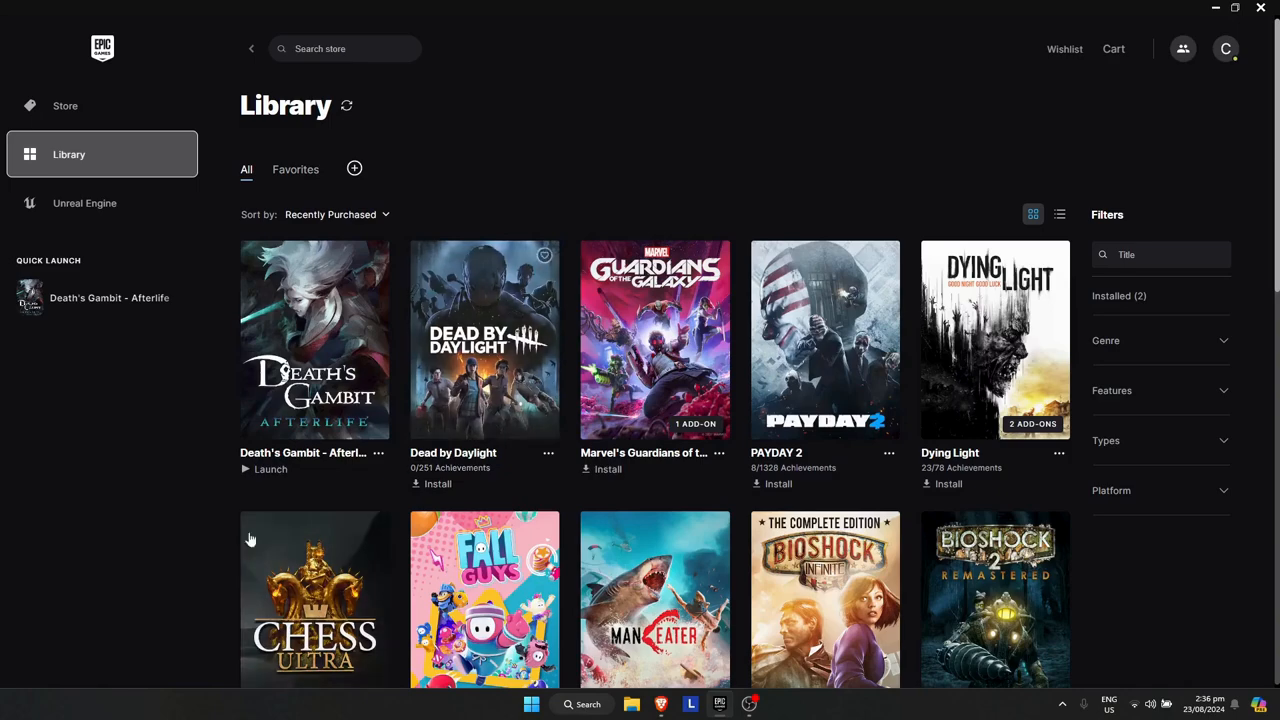
{"action": "scroll", "scroll_direction": "down", "scroll_amount": 3}
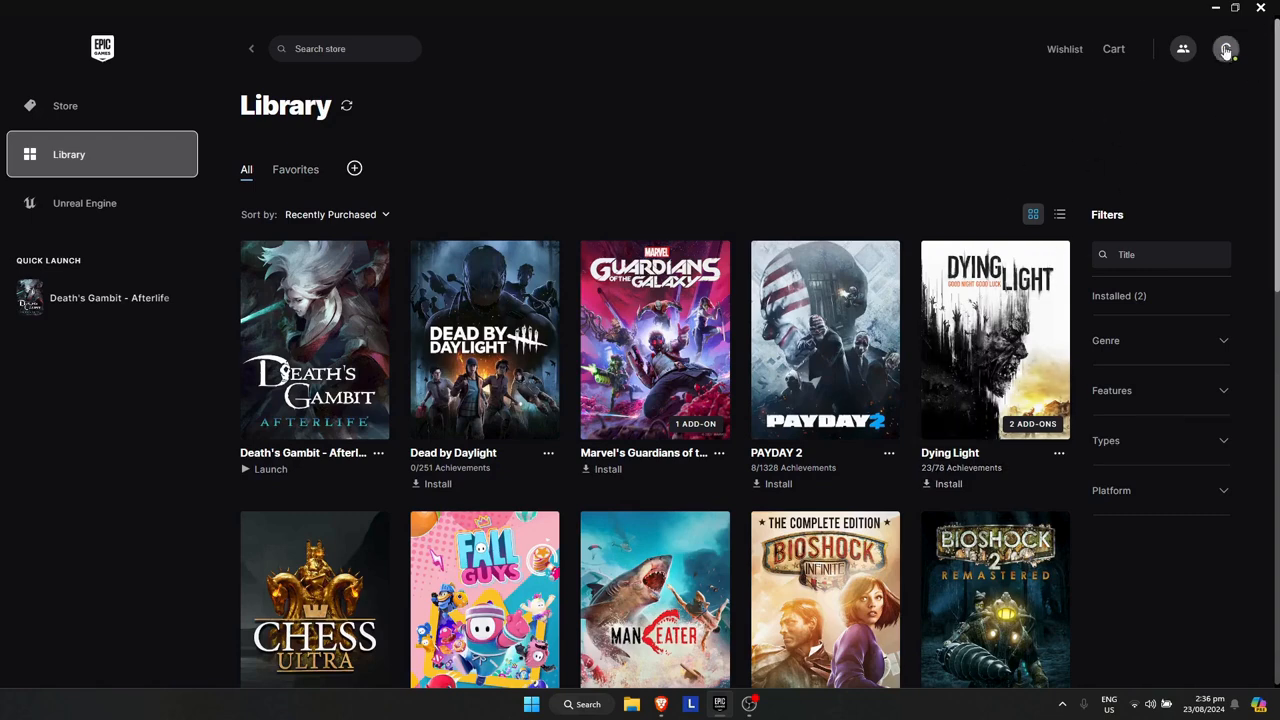
- From the account menu, reach the launcher settings and scroll to the Support link
{"action": "left_click", "coordinate": [1226, 48]}
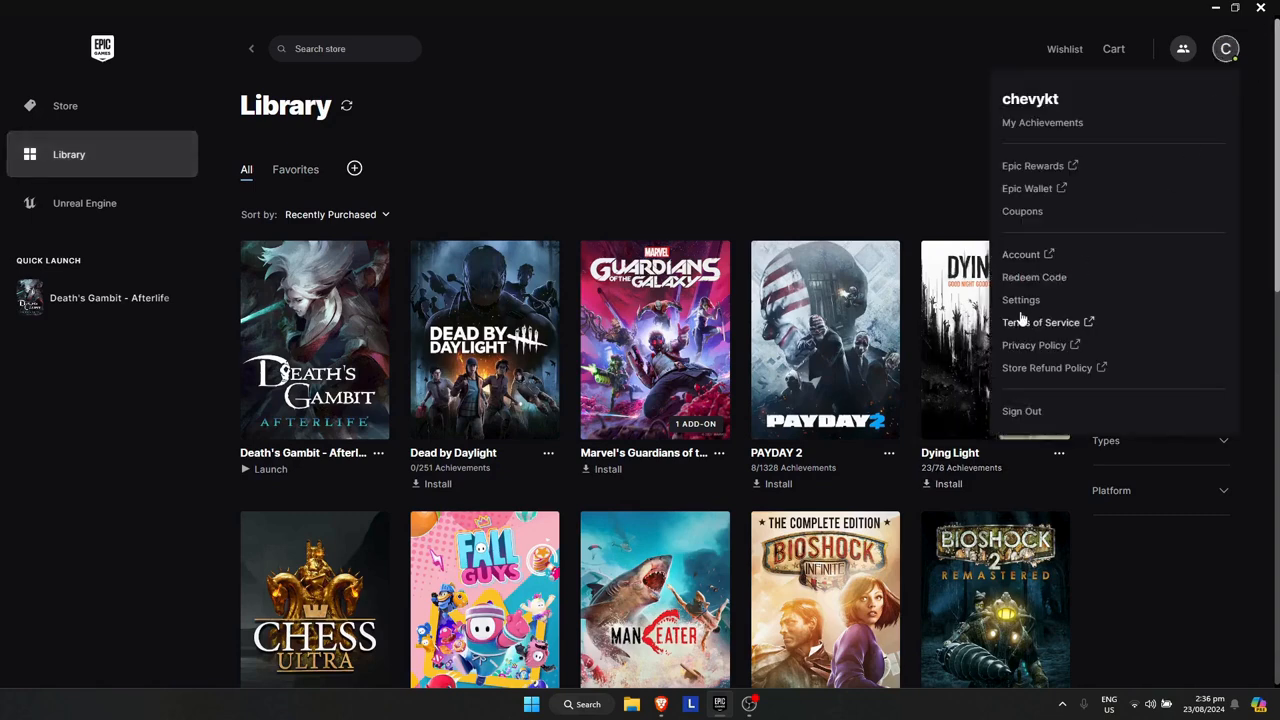
{"action": "left_click", "coordinate": [1020, 300]}
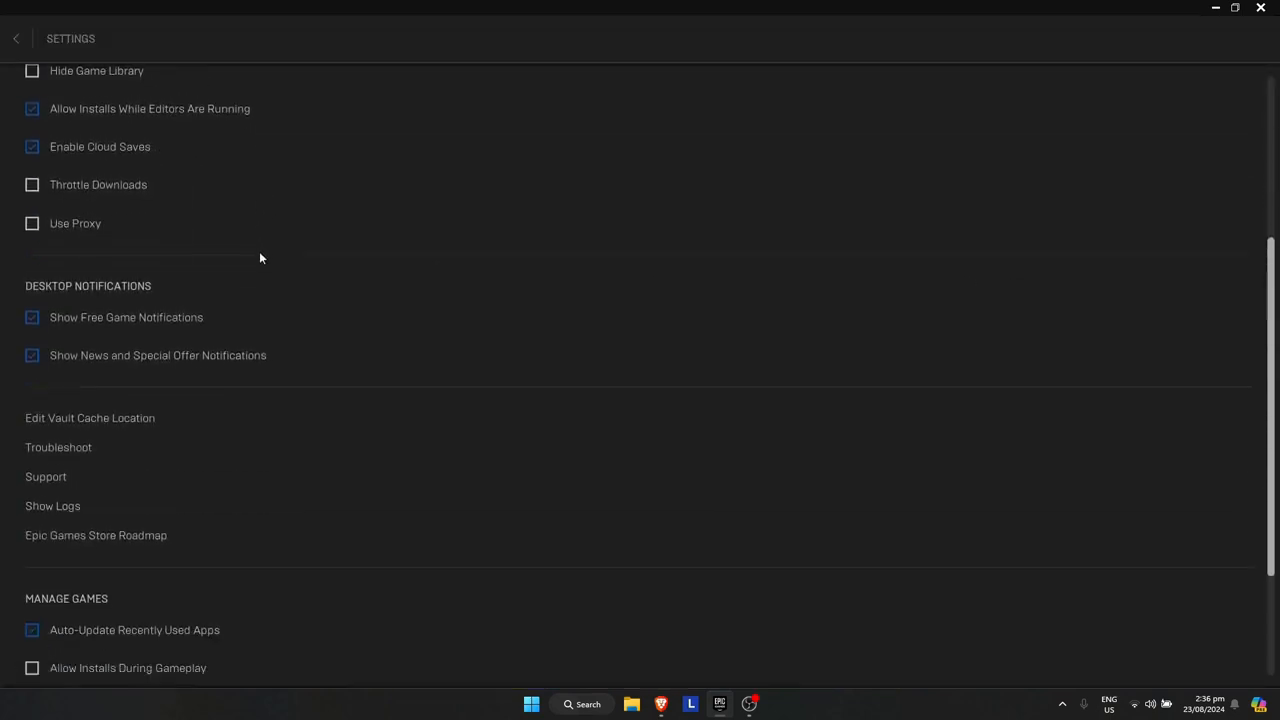
{"action": "scroll", "scroll_direction": "down", "scroll_amount": 3}
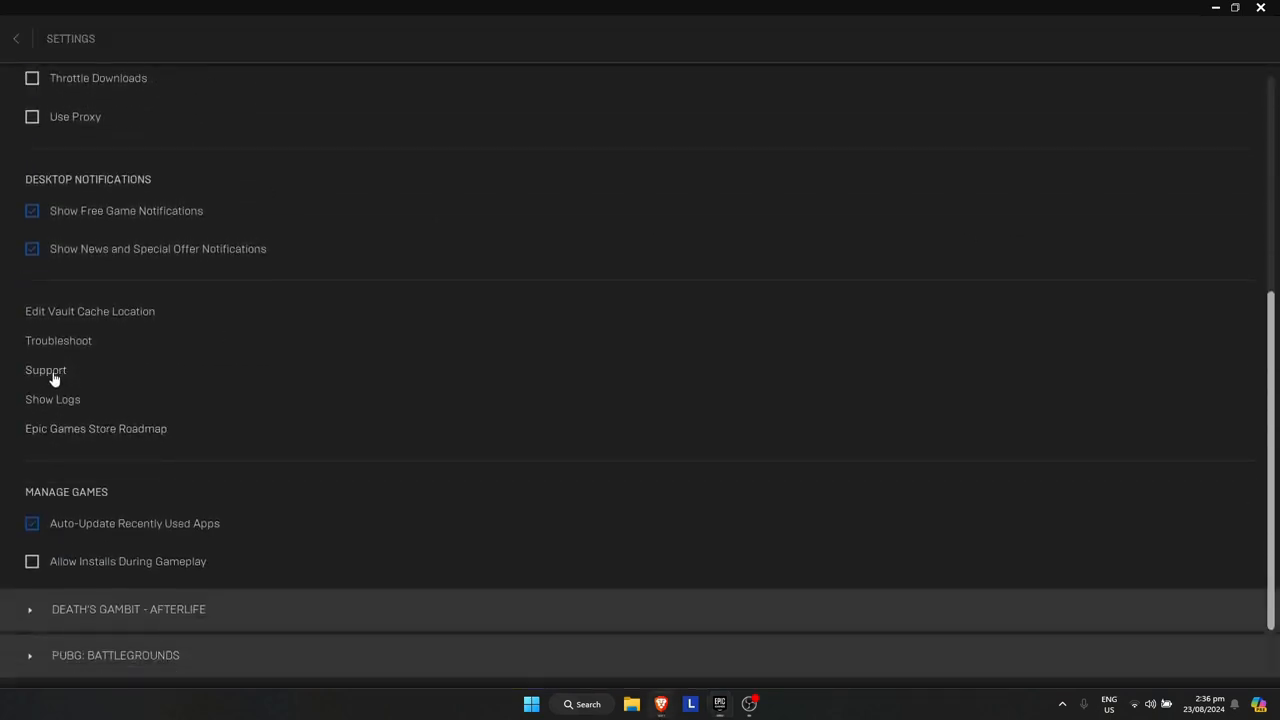
- Launch the Epic Games Store help centre and scroll to its Contact Us section
{"action": "left_click", "coordinate": [44, 370]}
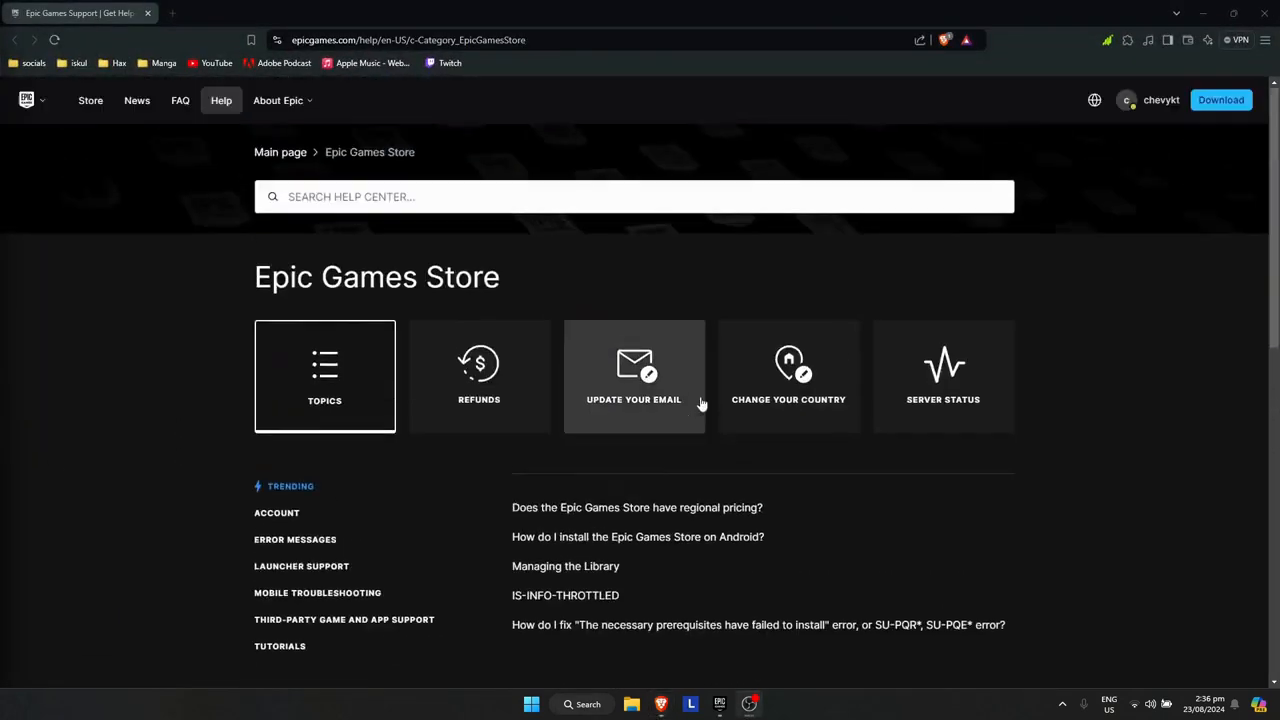
{"action": "scroll", "scroll_direction": "down", "scroll_amount": 3}
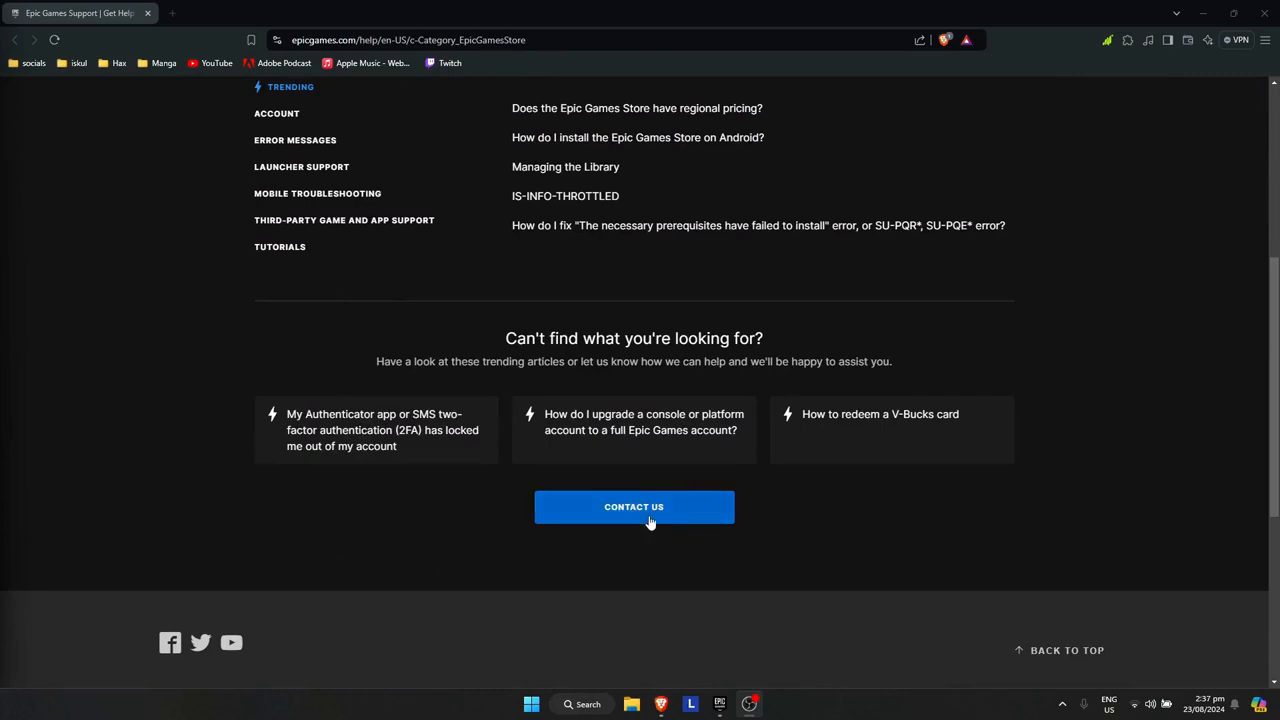
- Start a new Epic Games Store support request and scroll to the problem description field
{"action": "left_click", "coordinate": [634, 508]}
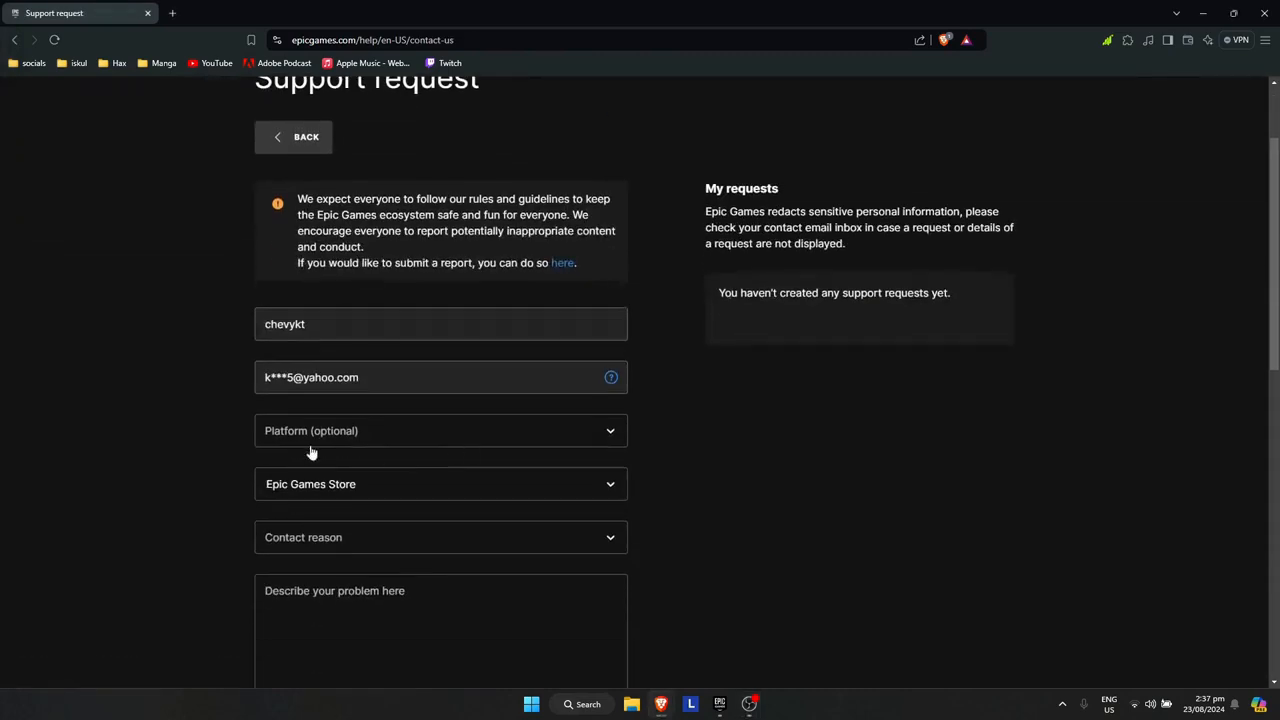
{"action": "scroll", "scroll_direction": "down", "scroll_amount": 3}
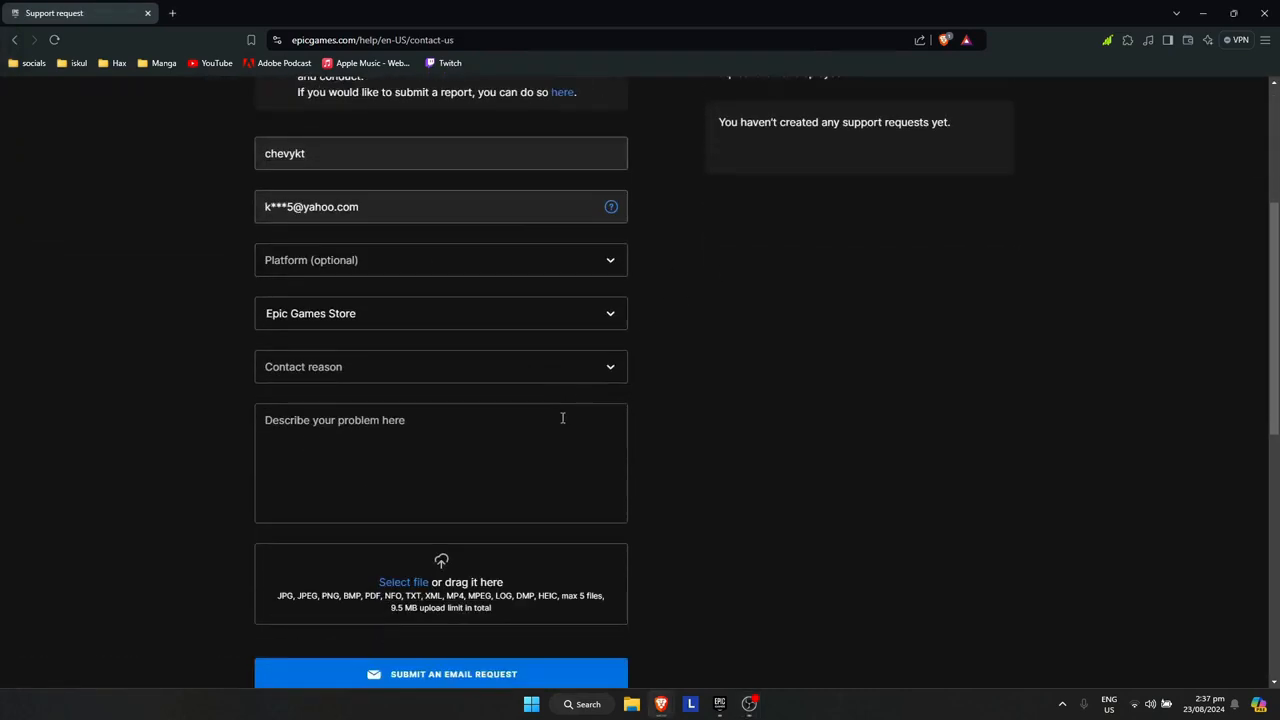
{"action": "scroll", "scroll_direction": "down", "scroll_amount": 3}
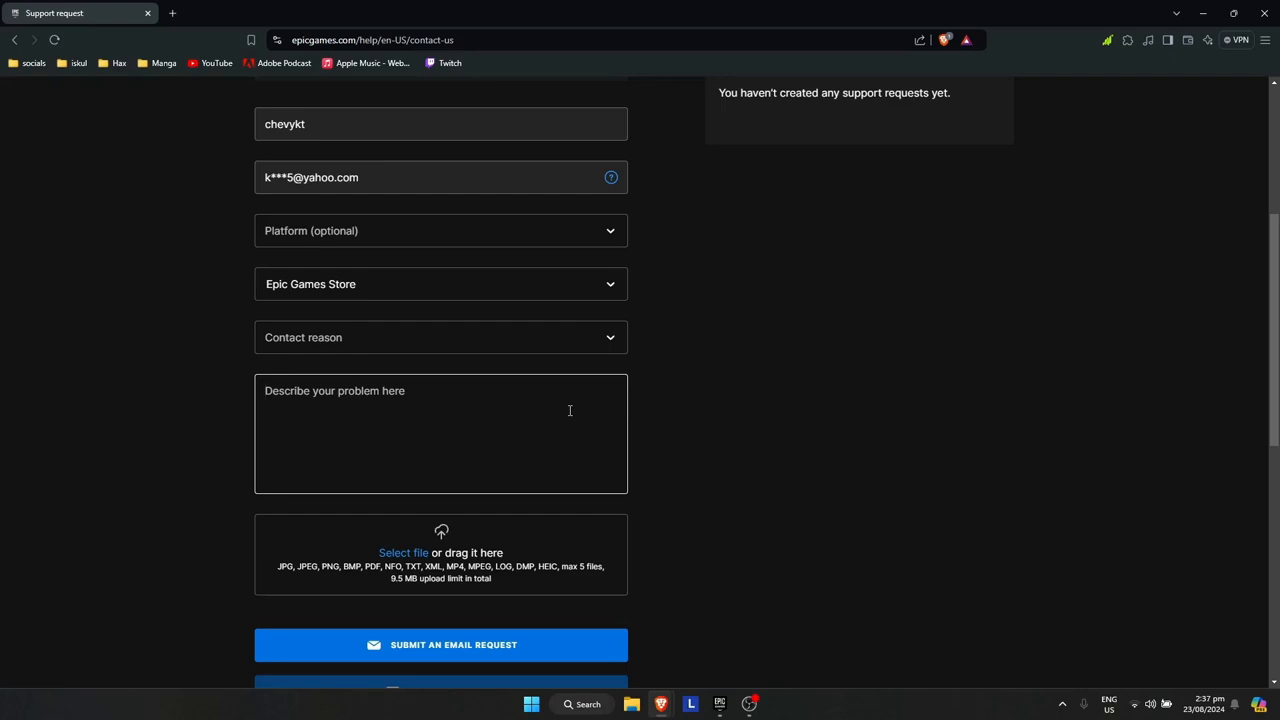
- Describe the problem as 'I want to remove Fortnite in My Library' and dismiss suggested articles
{"action": "type", "text": "I want to remove"}
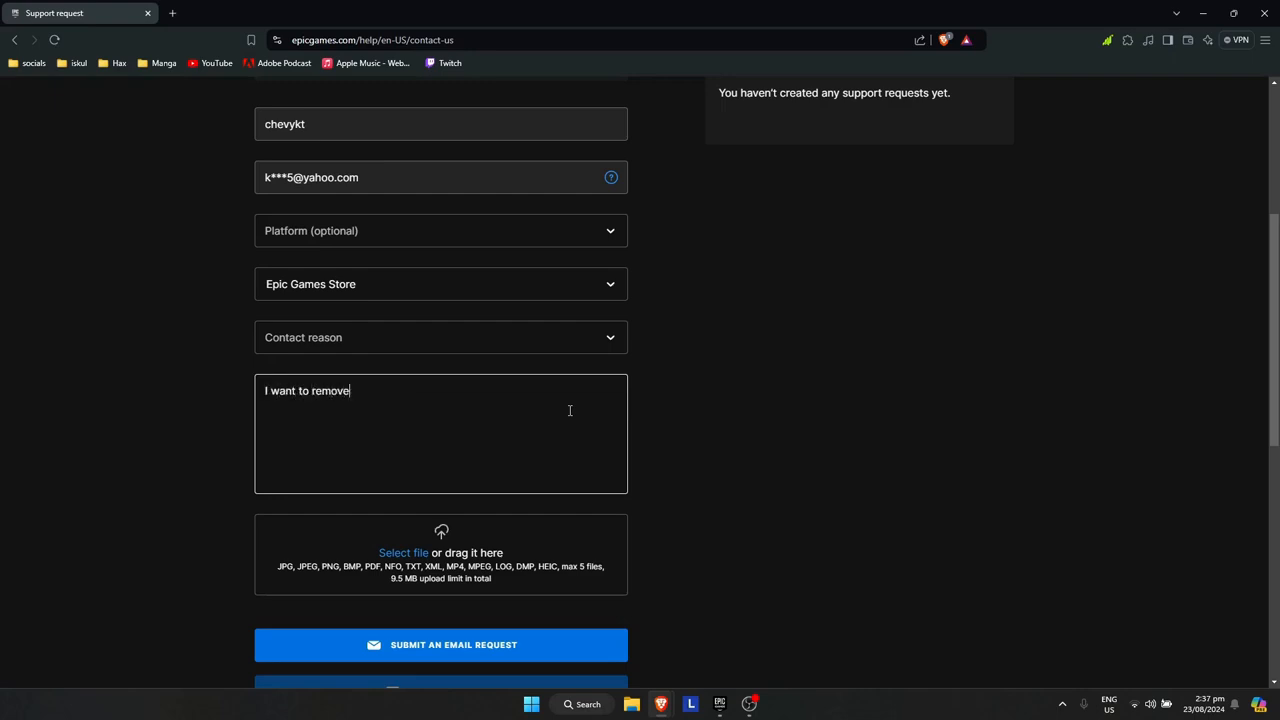
{"action": "type", "text": "Fortmn"}
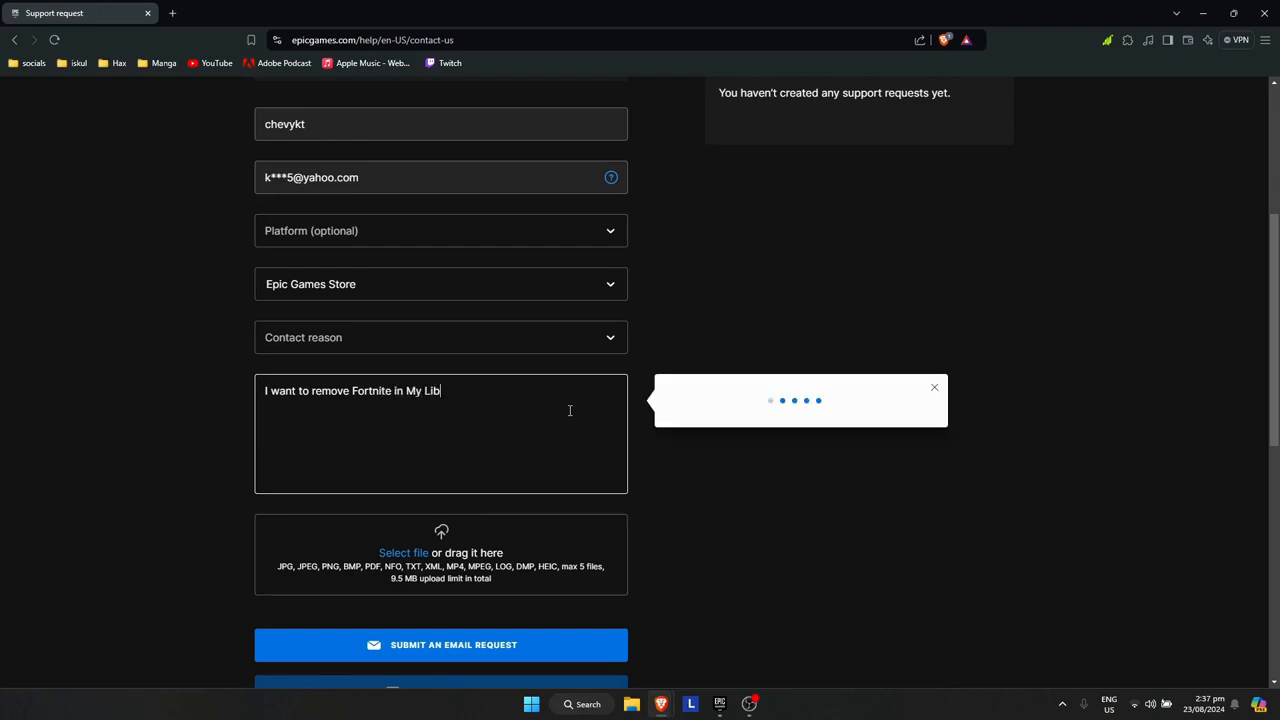
{"action": "type", "text": "rary"}
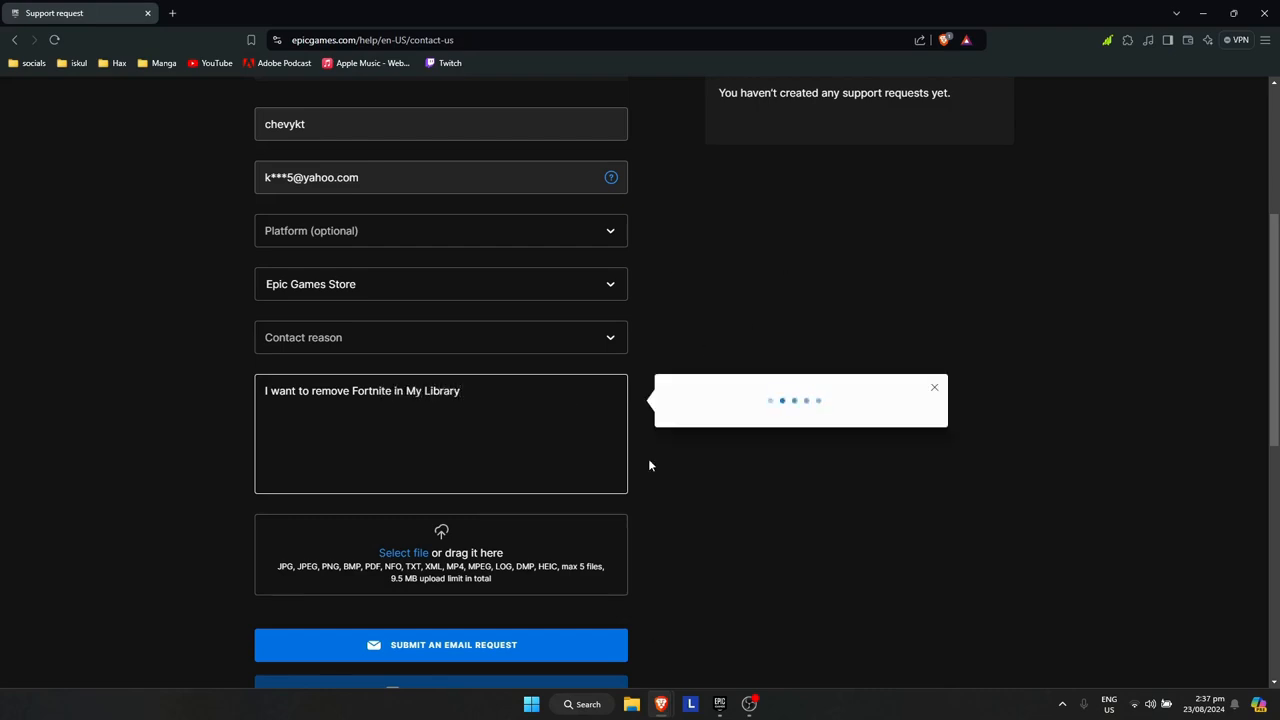
{"action": "left_click", "coordinate": [440, 336]}
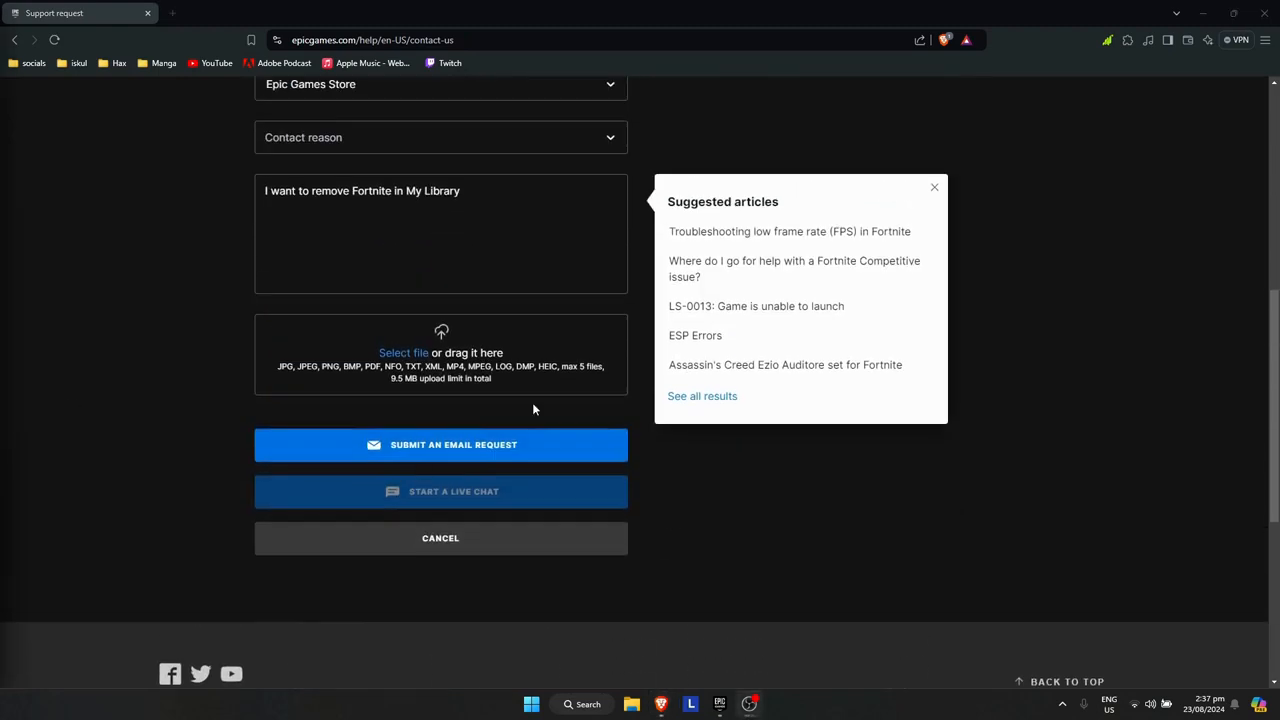
{"action": "mouse_move", "coordinate": [958, 212]}
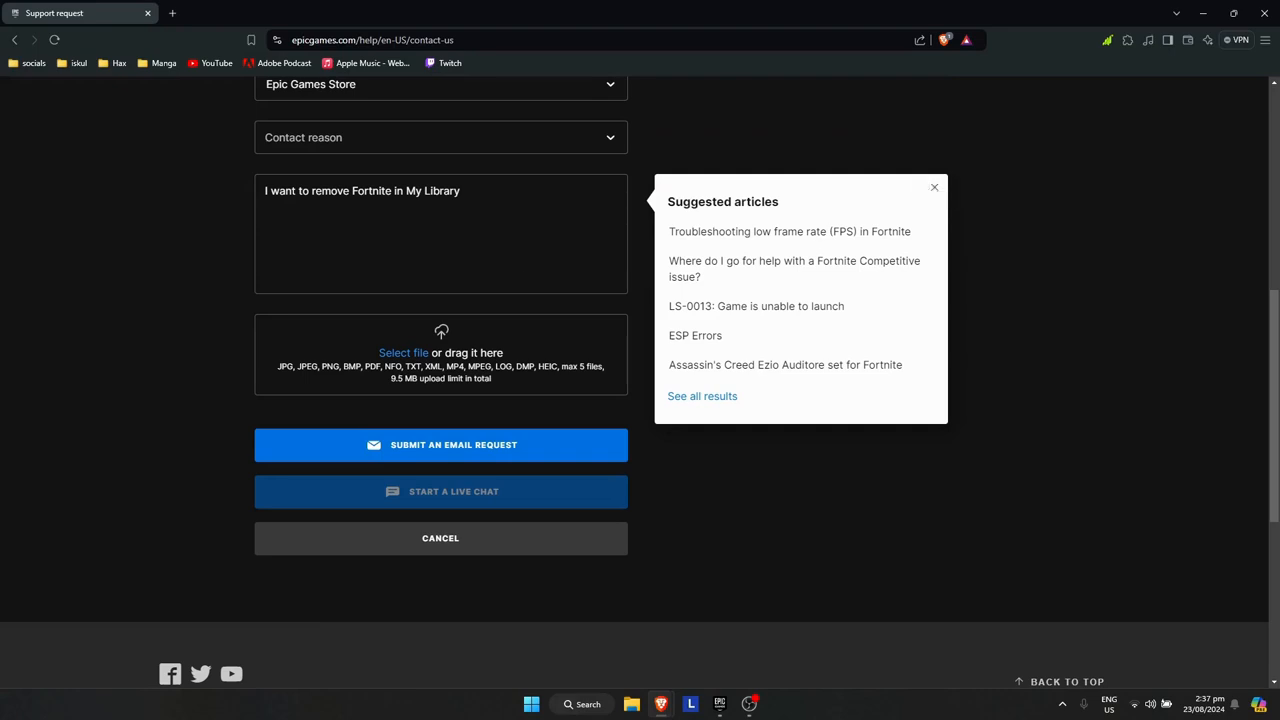
{"action": "left_click", "coordinate": [934, 188]}
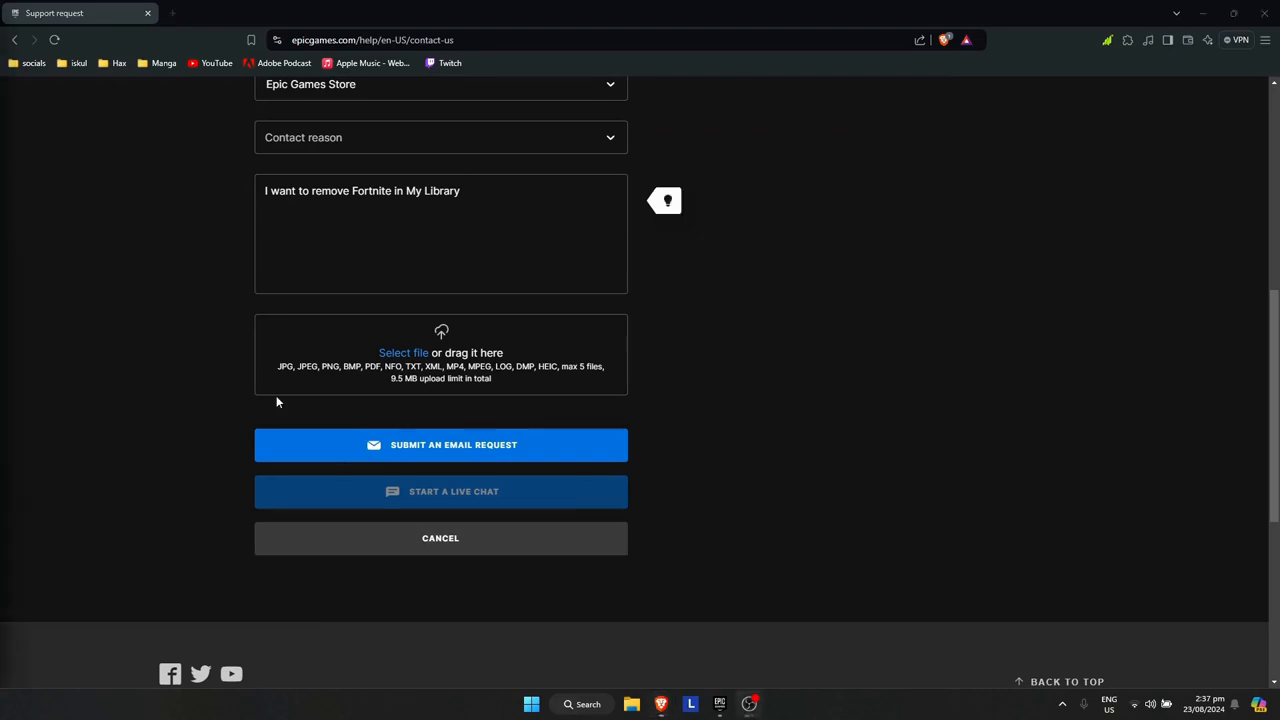